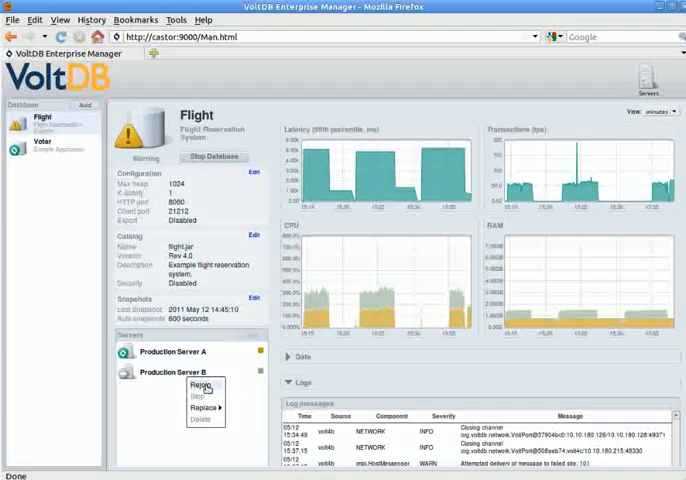
pyautogui.moveTo(204, 408)
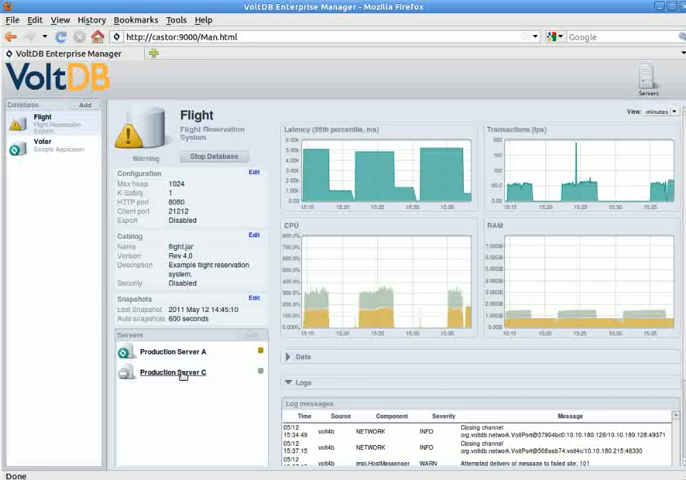
# Bring up the context actions for Production Server C to rejoin it to the Flight cluster.
pyautogui.rightClick(176, 372)
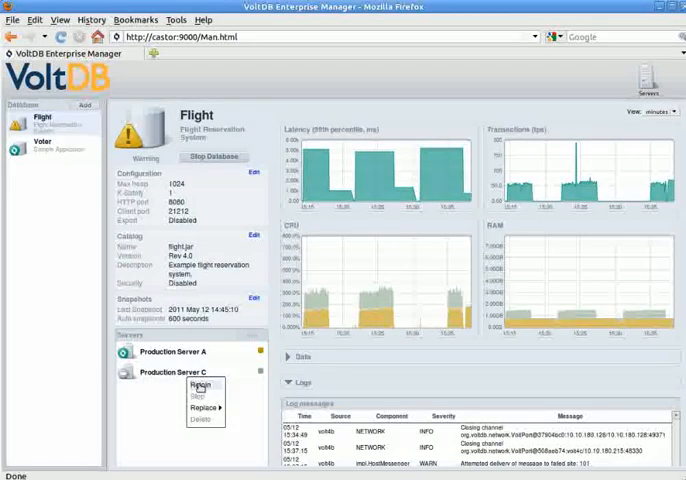